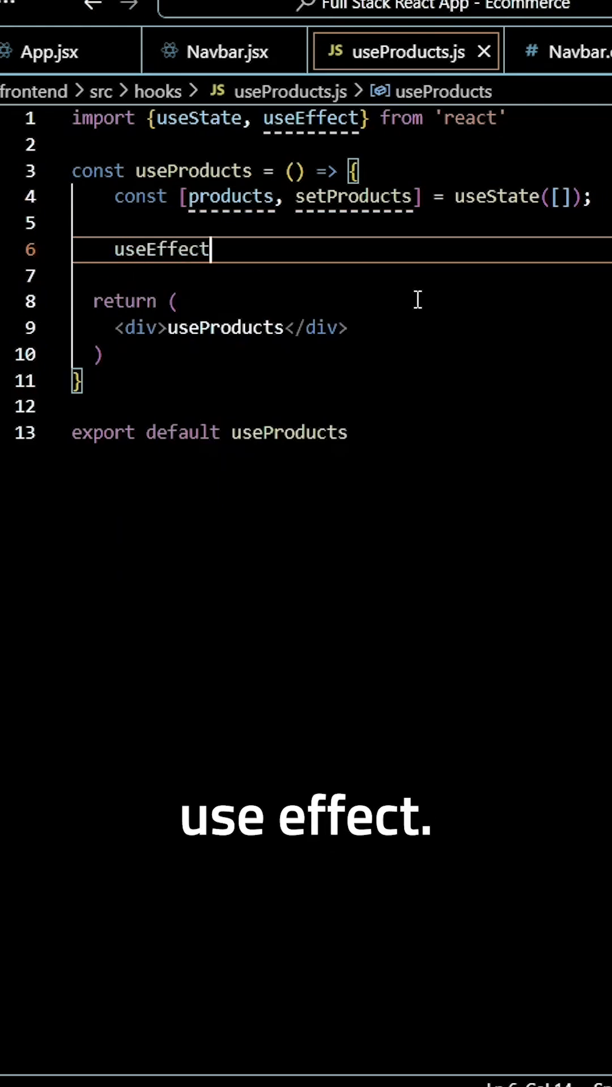
Step: Type an empty useEffect(() => {}) on line 6 and open a blank body line
type("()")
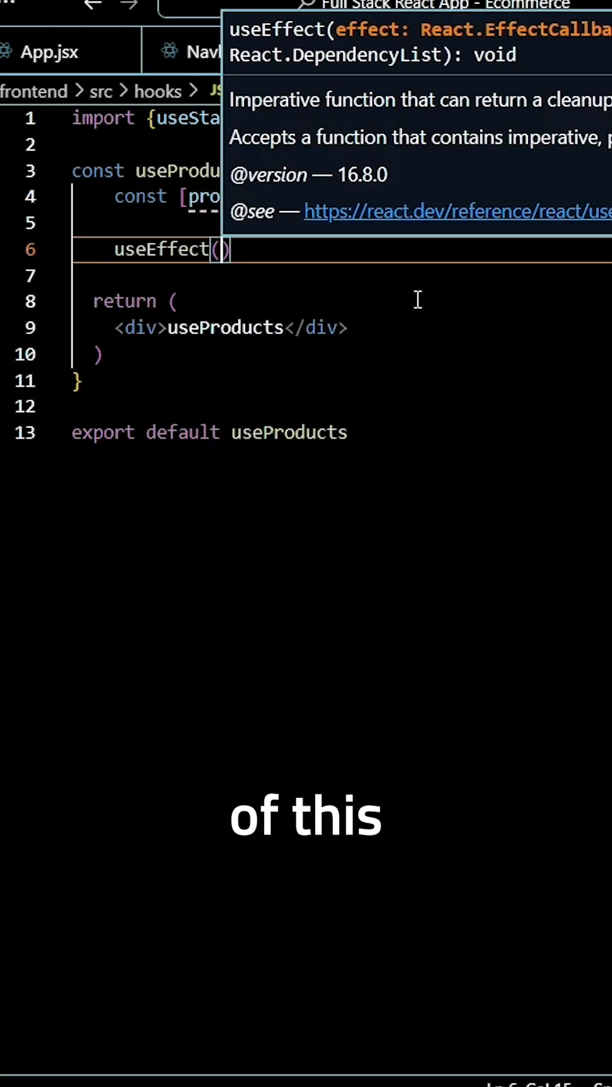
type("()")
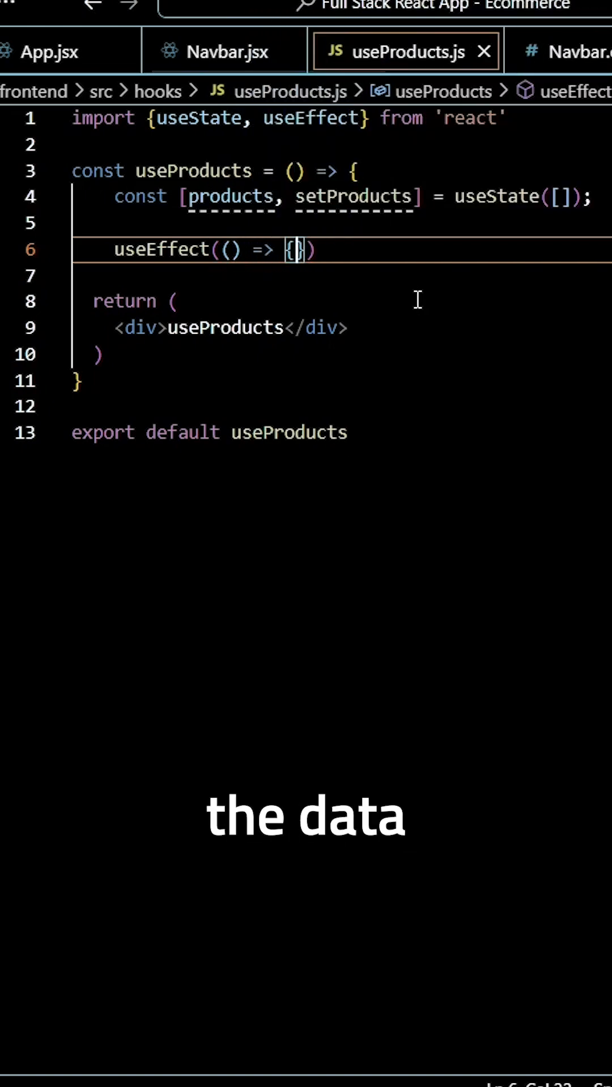
key("Enter")
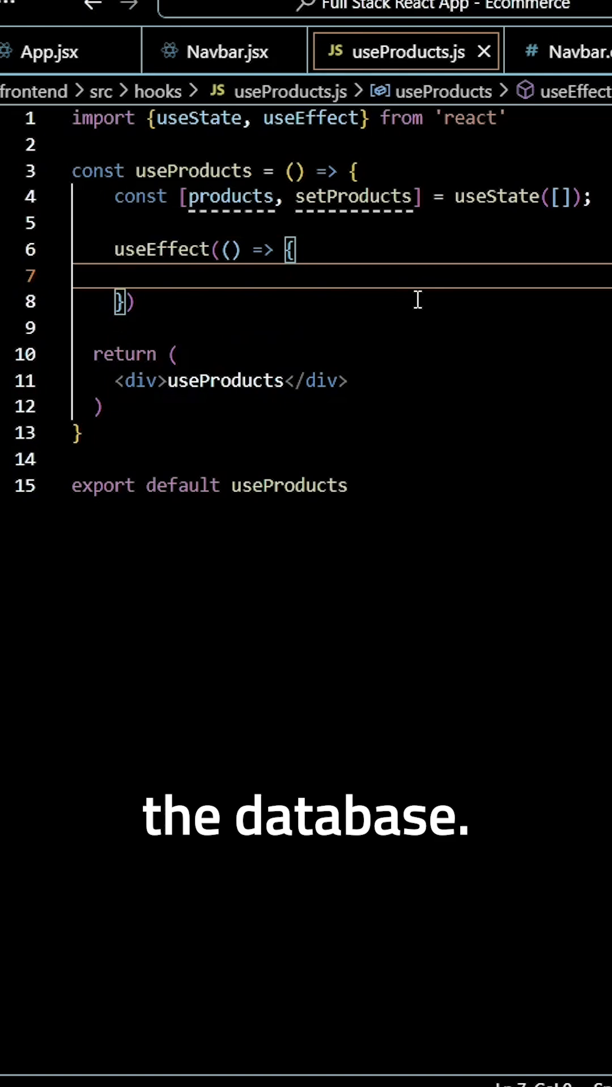
Step: Declare const fetchProducts = async () => { inside the effect
type("const fe")
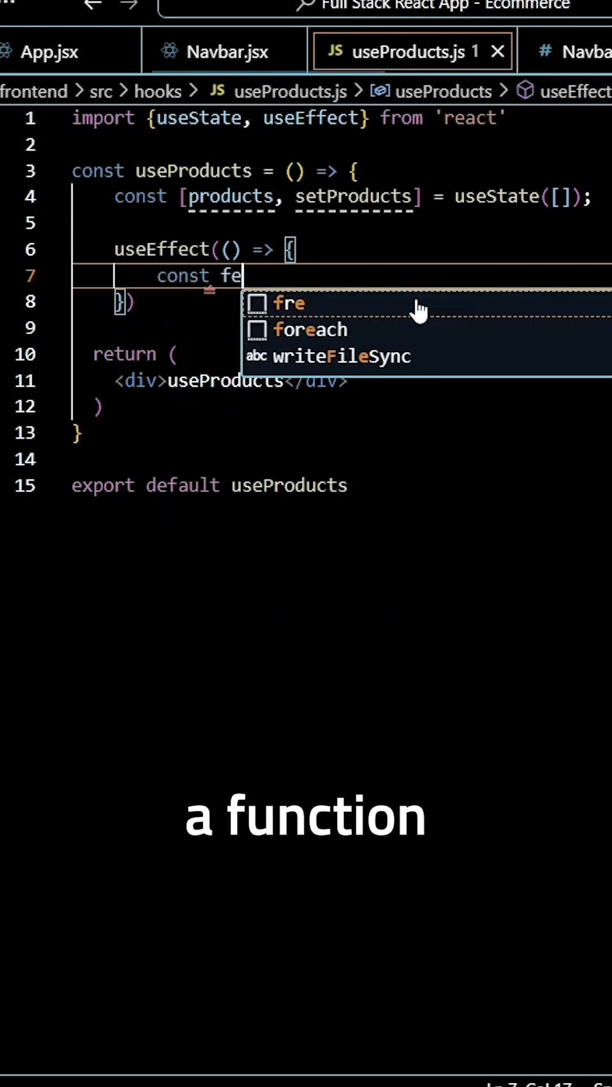
type("tch")
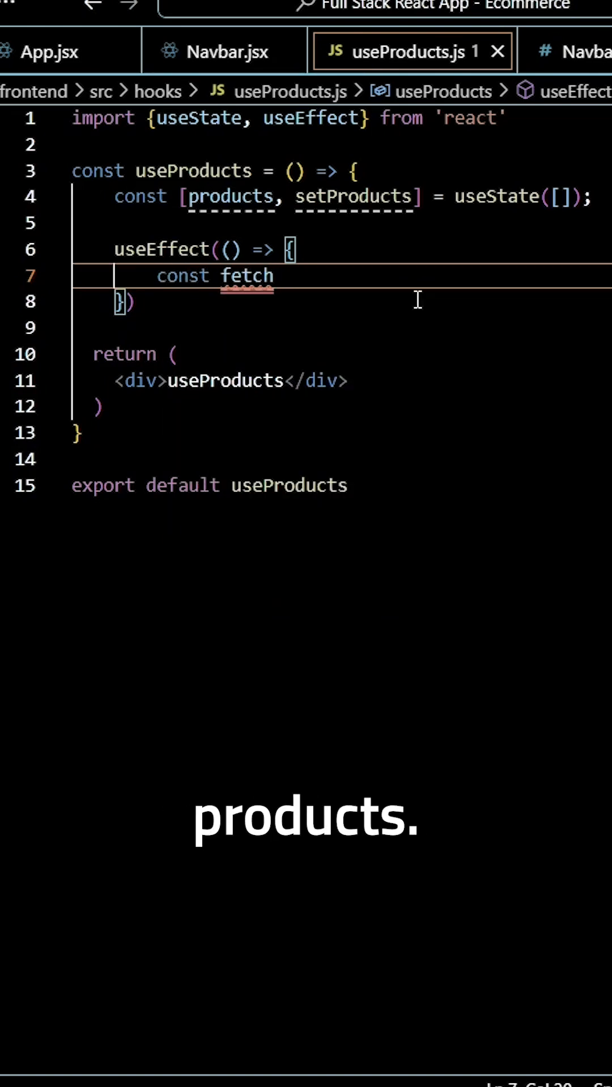
type("Products =")
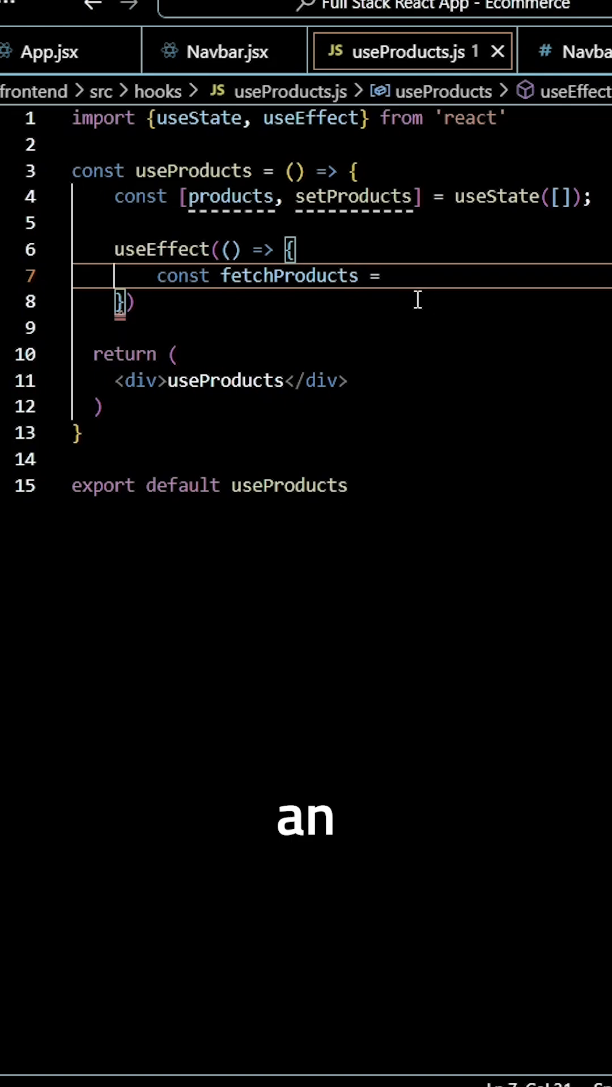
type("asyn")
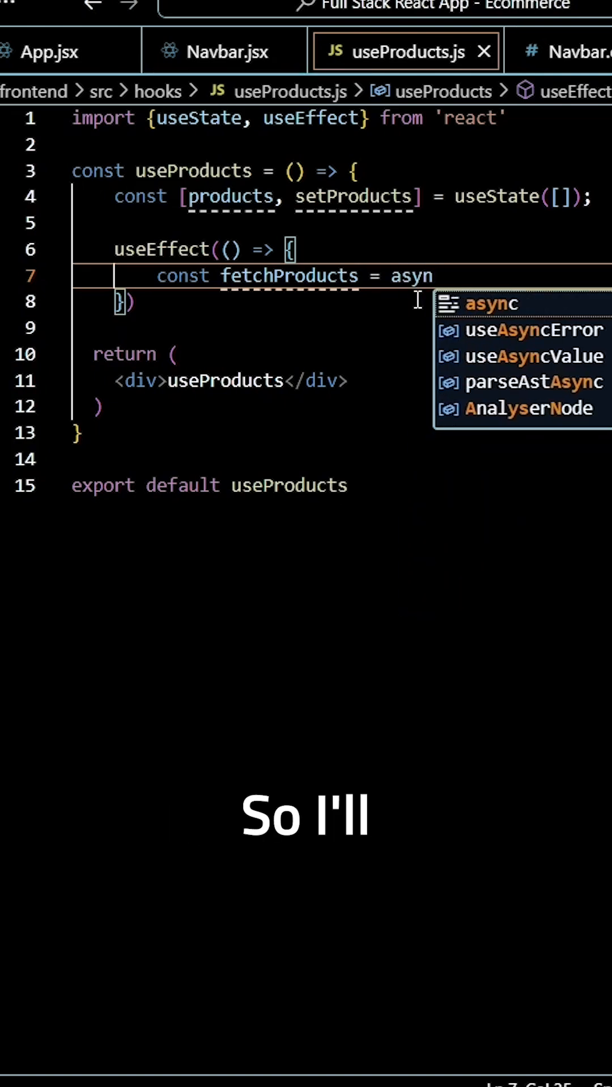
type("c")
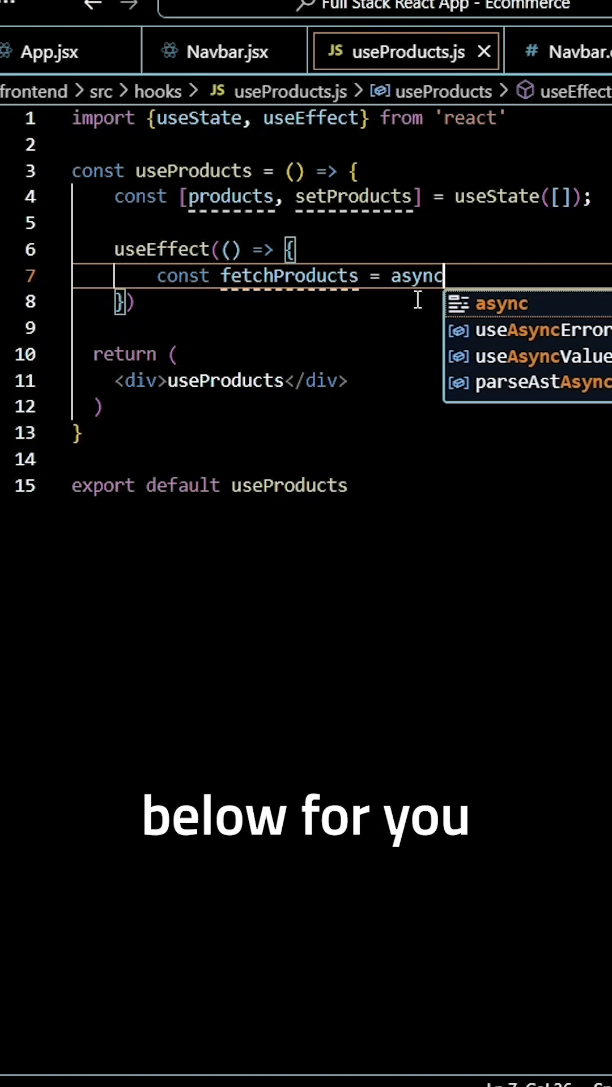
type("()")
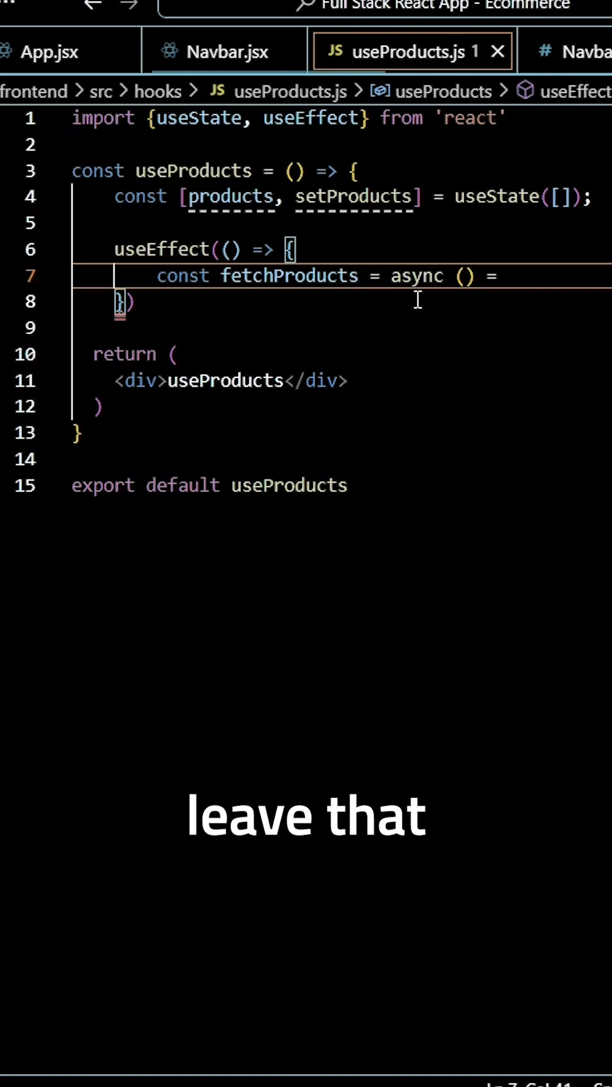
type("=> {")
type("const response")
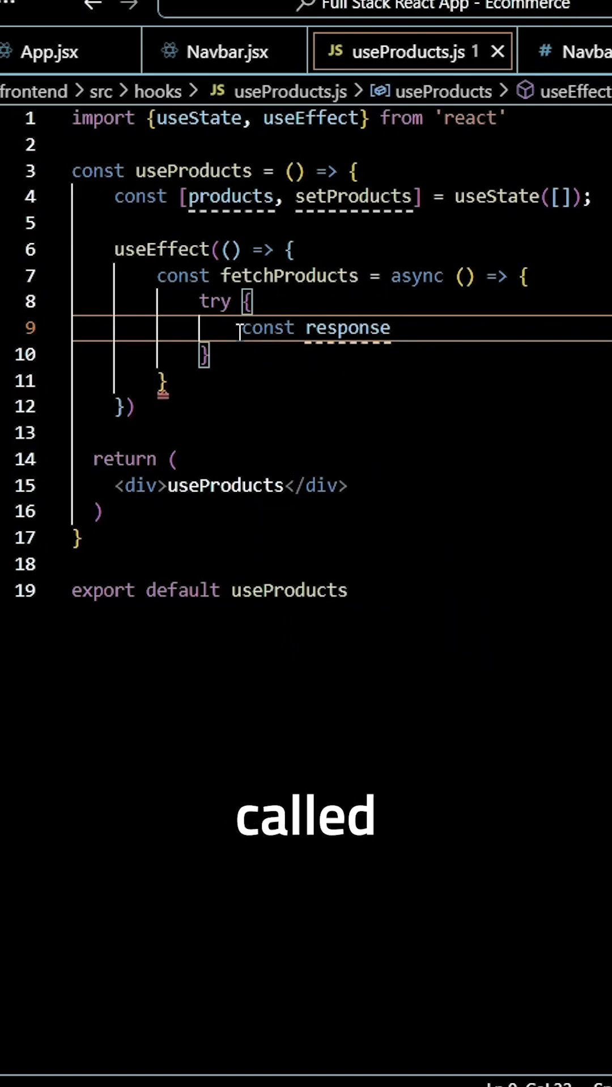
type("= awai")
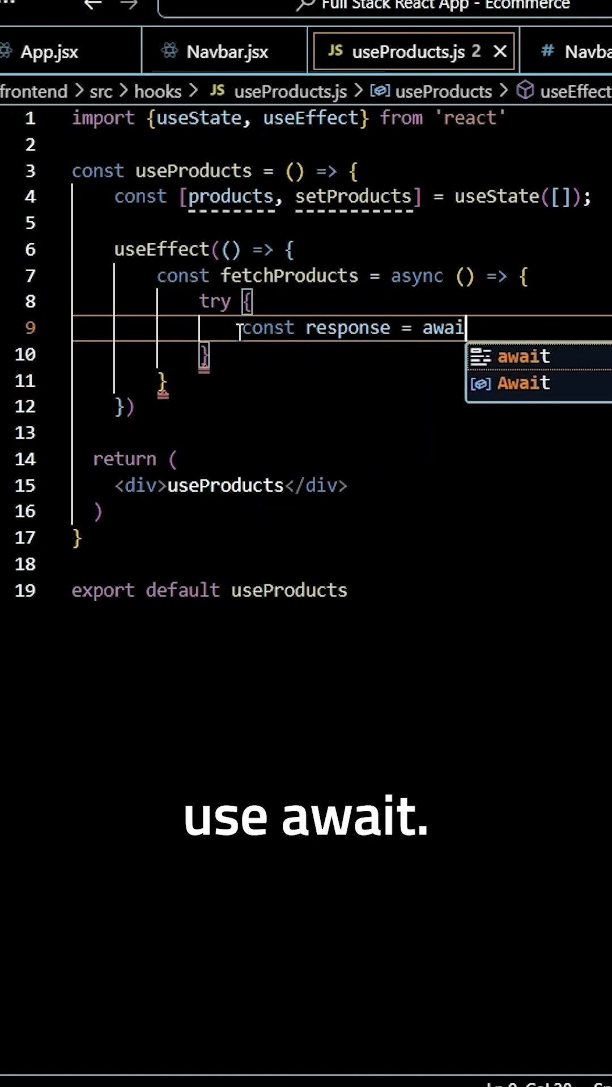
type("fetch")
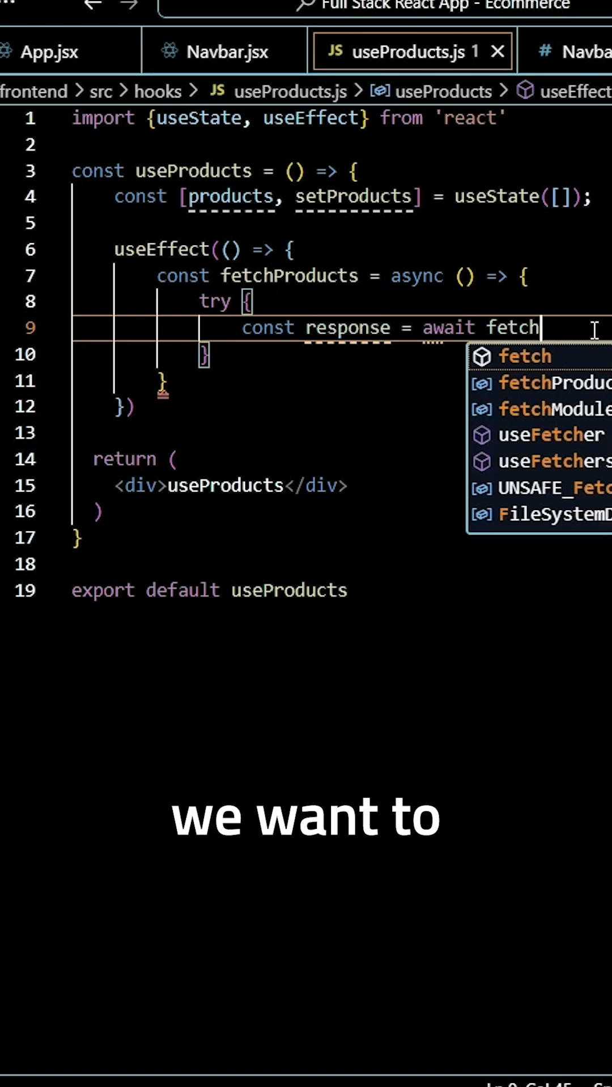
key("Enter")
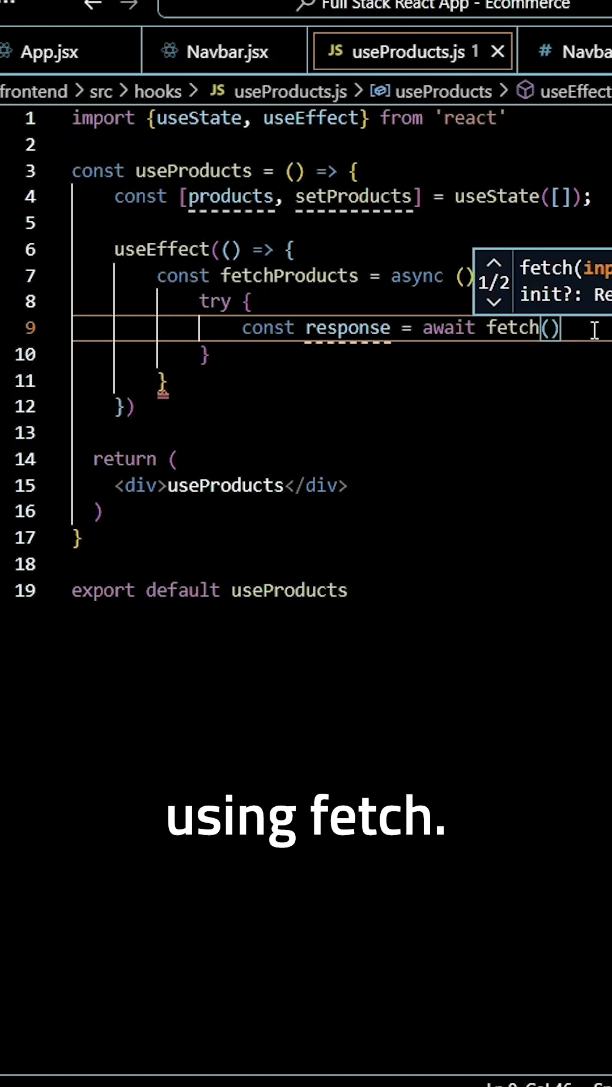
type("'h'")
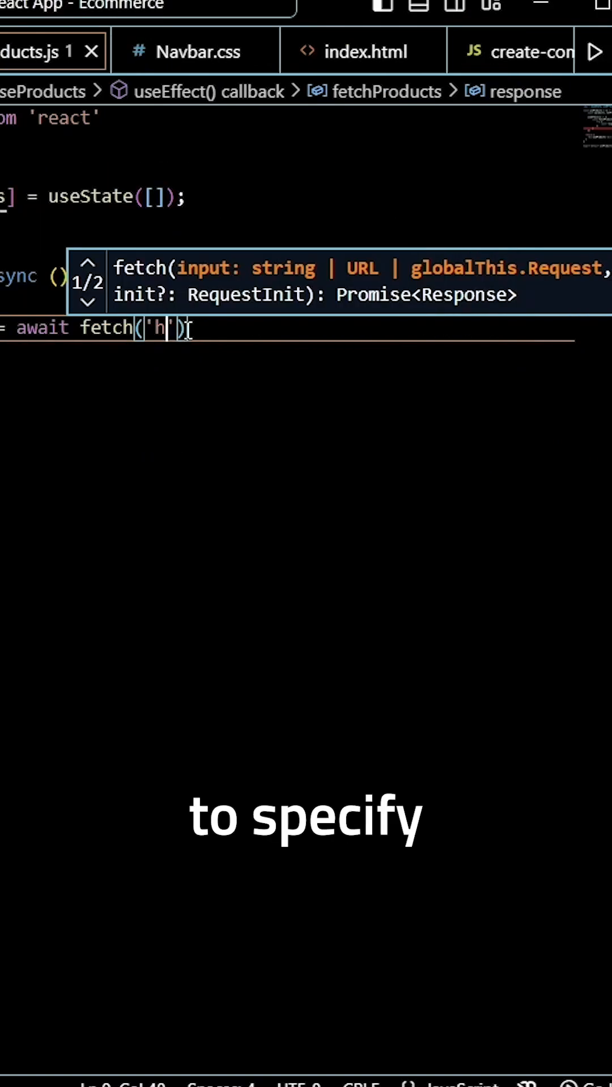
type("ttp")
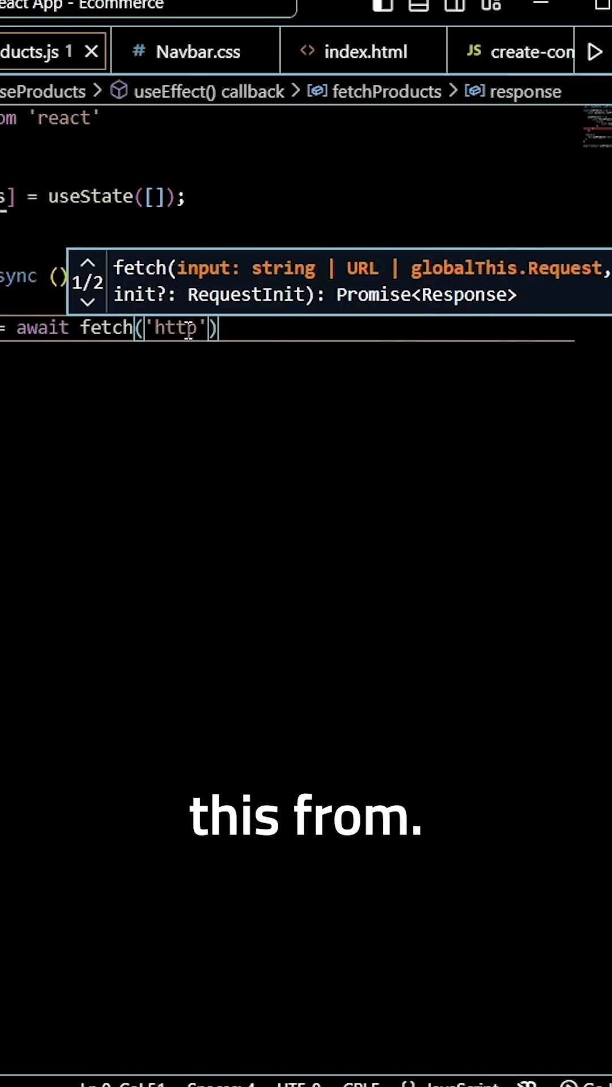
type("://")
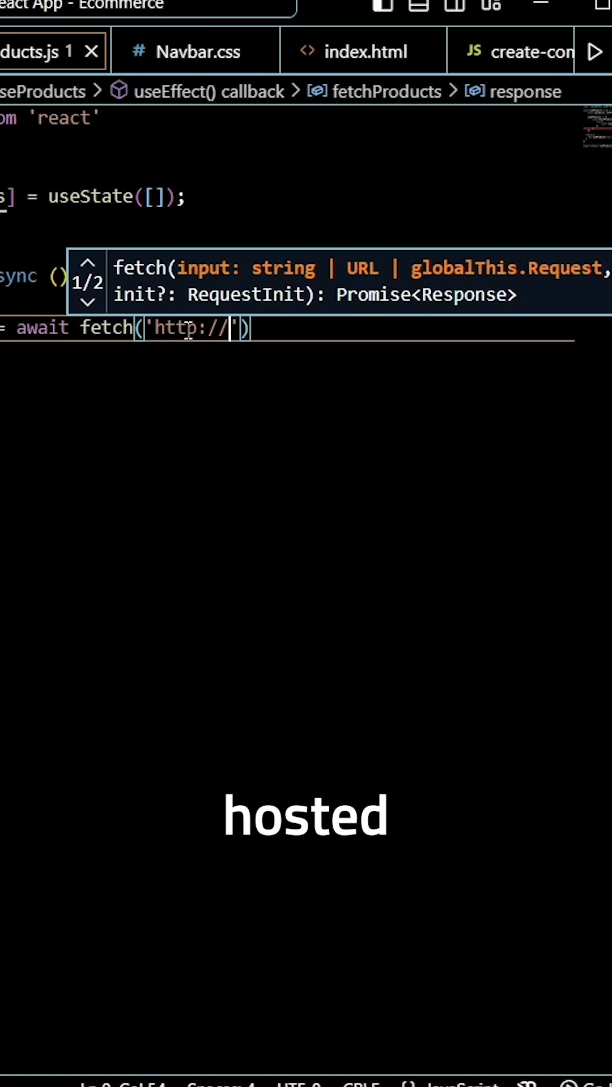
type("loc")
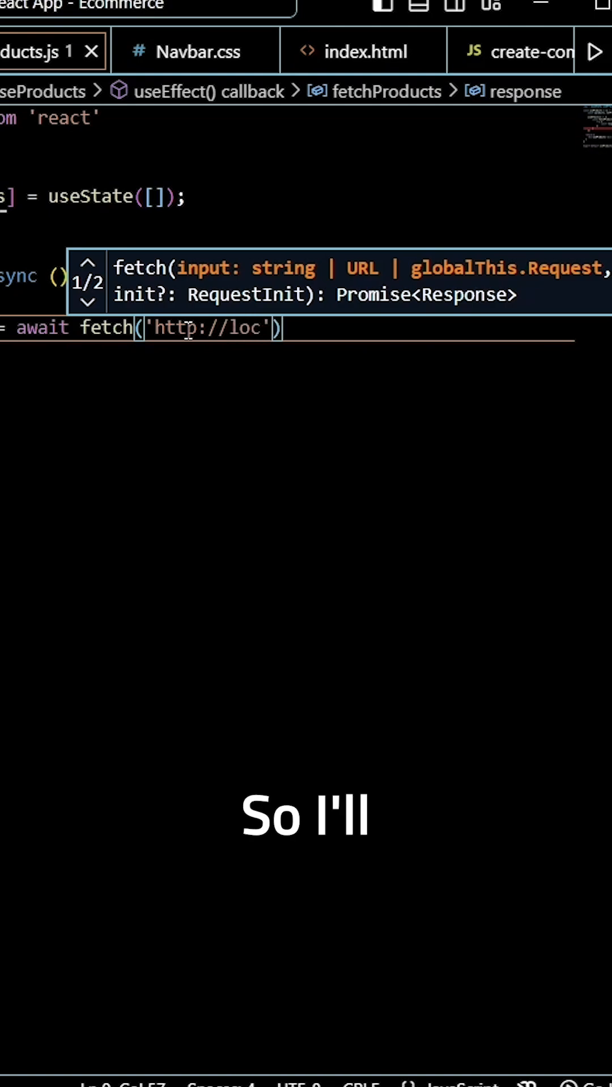
type("alhost")
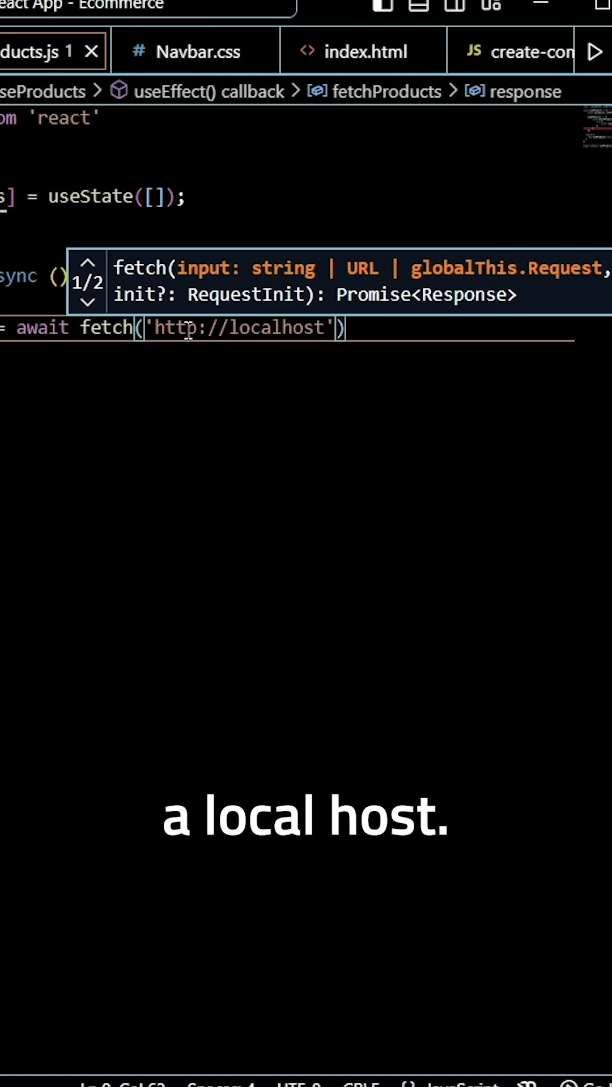
type(":")
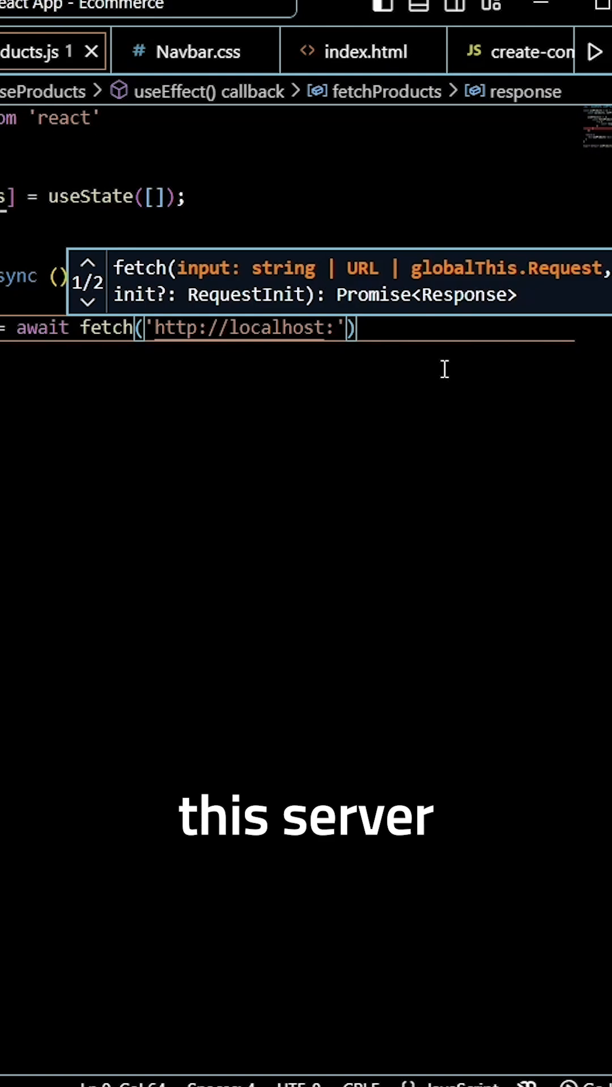
type("400")
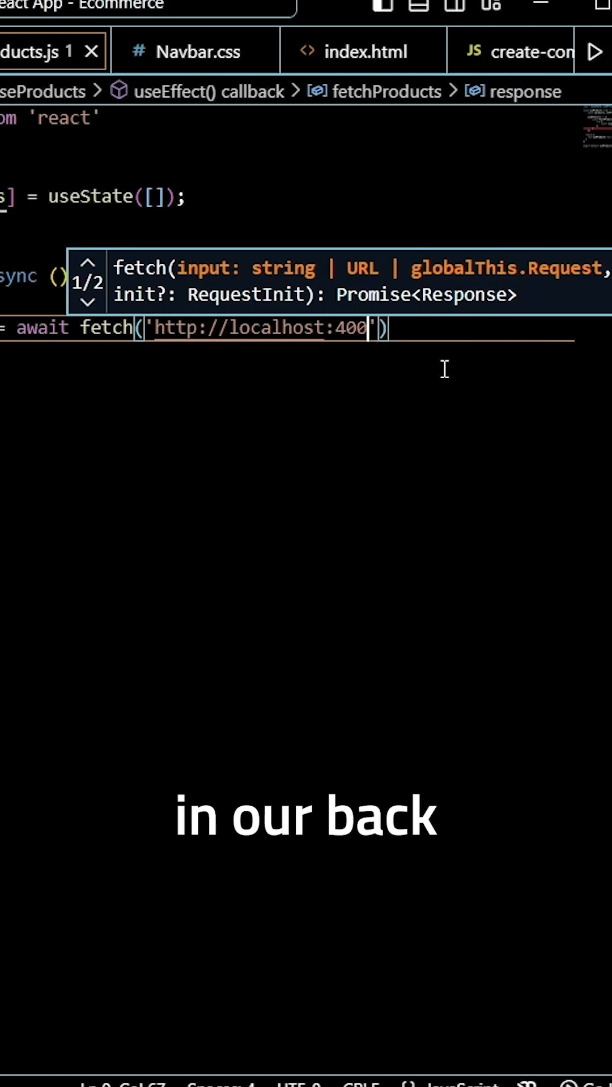
type("0")
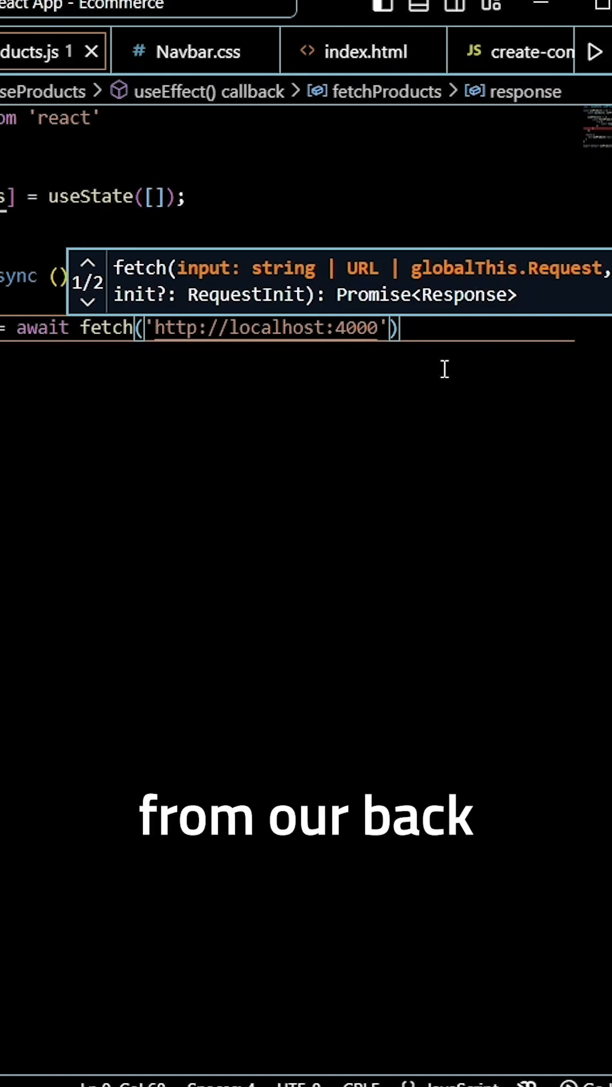
type("/")
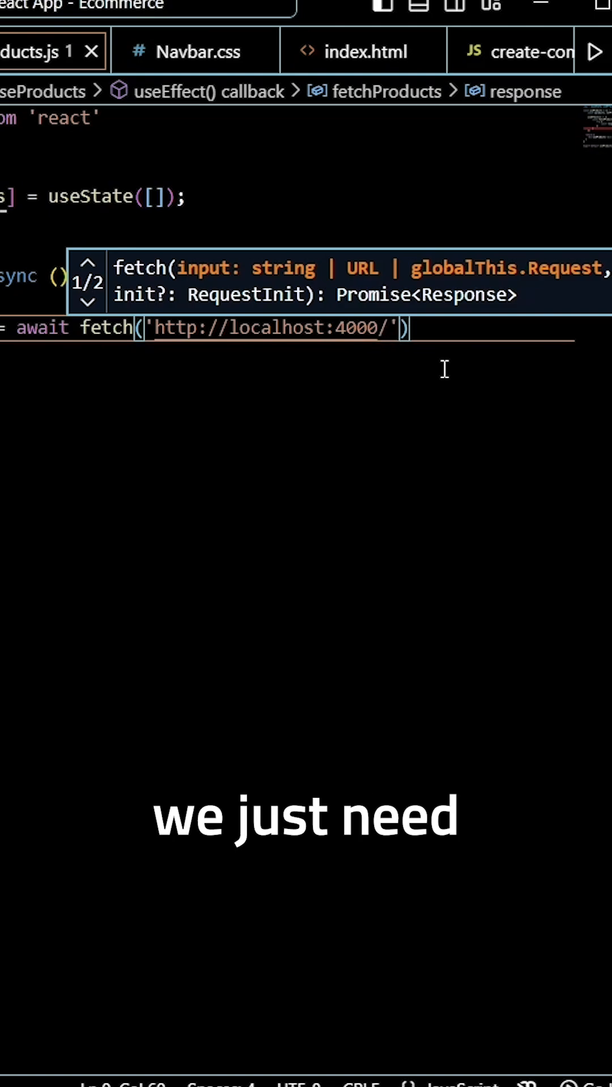
type("/p")
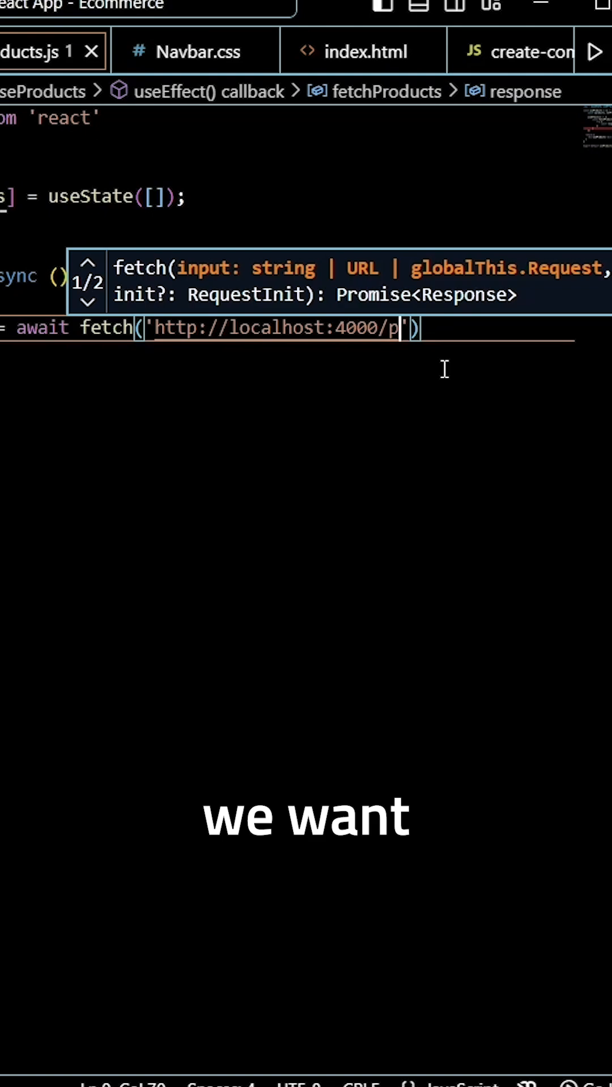
type("rodu")
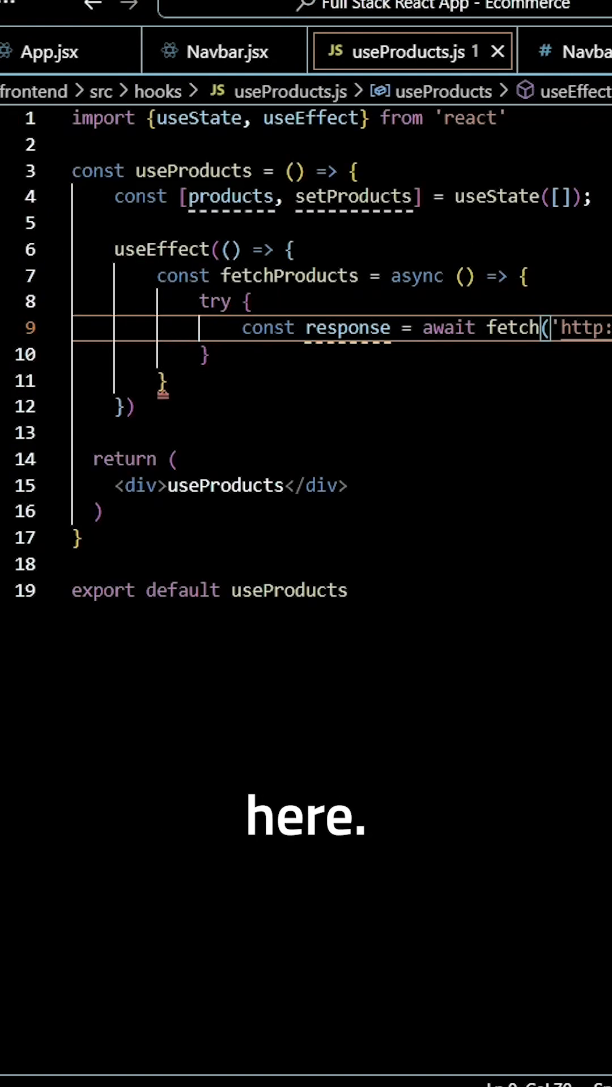
Step: Add const data = await response.json() in the try block
type("const data")
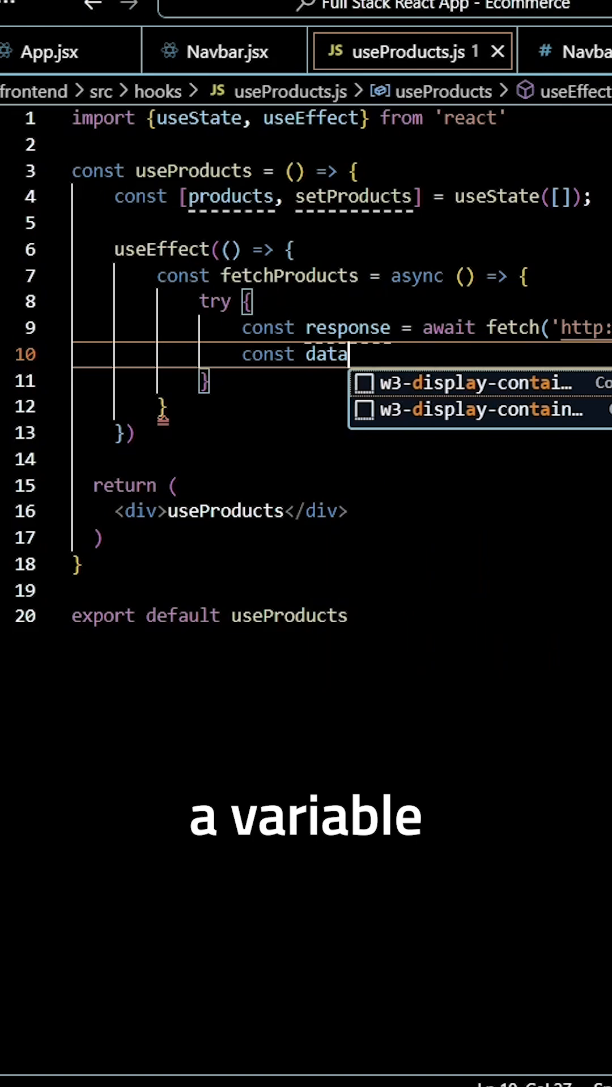
type("= await response")
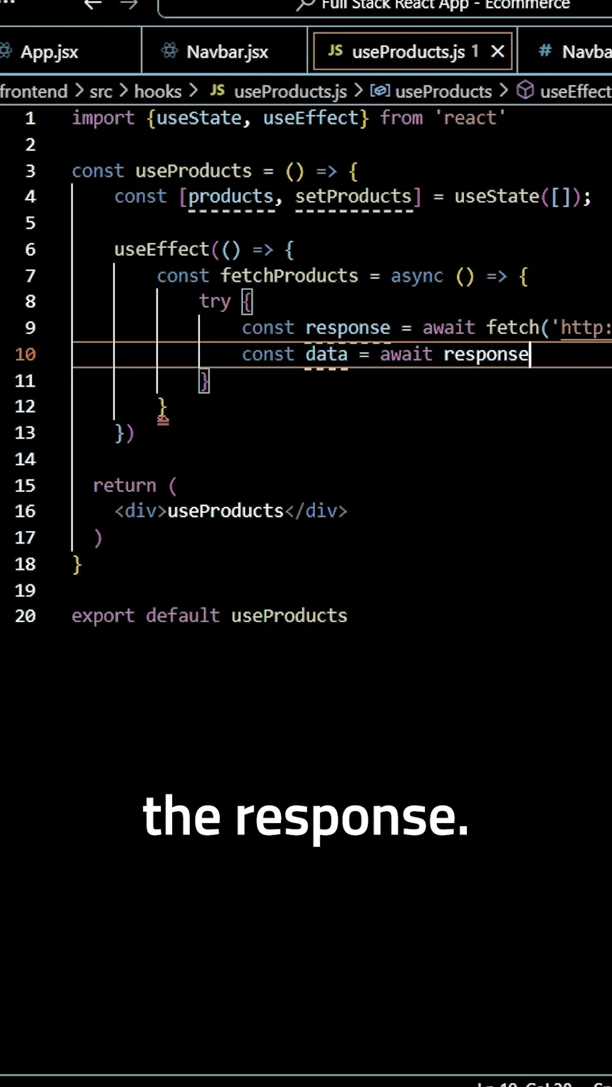
type(".json(")
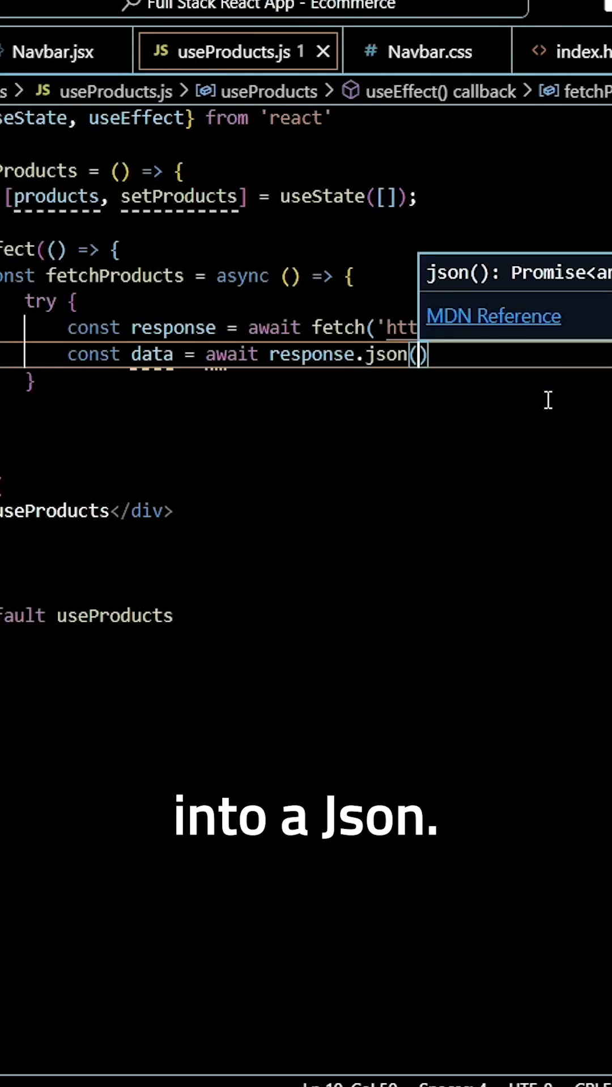
Step: Insert setProducts from IntelliSense and call it with data
type("se")
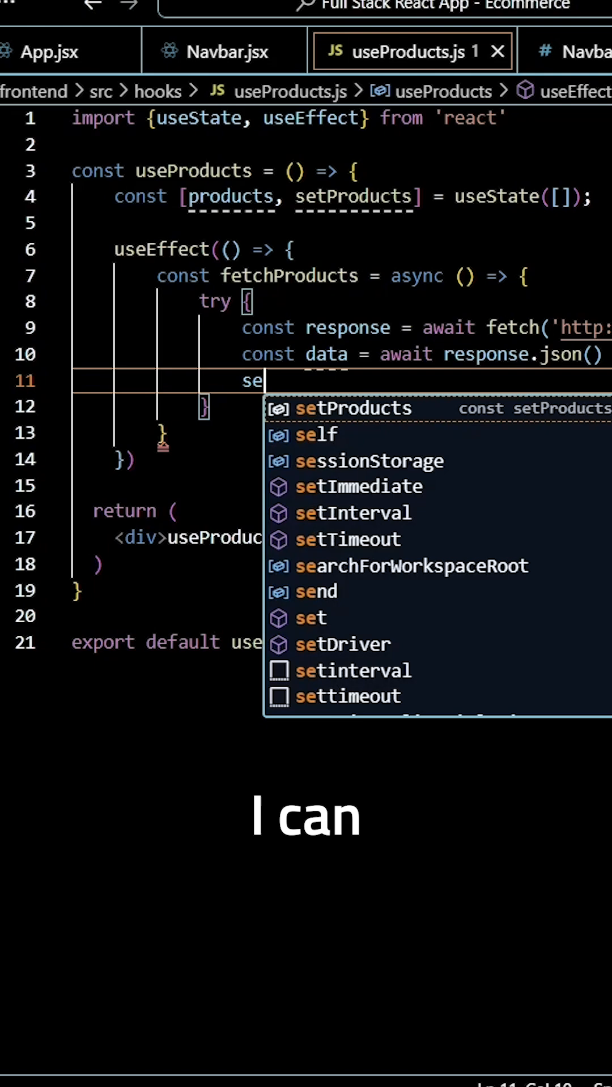
type("t")
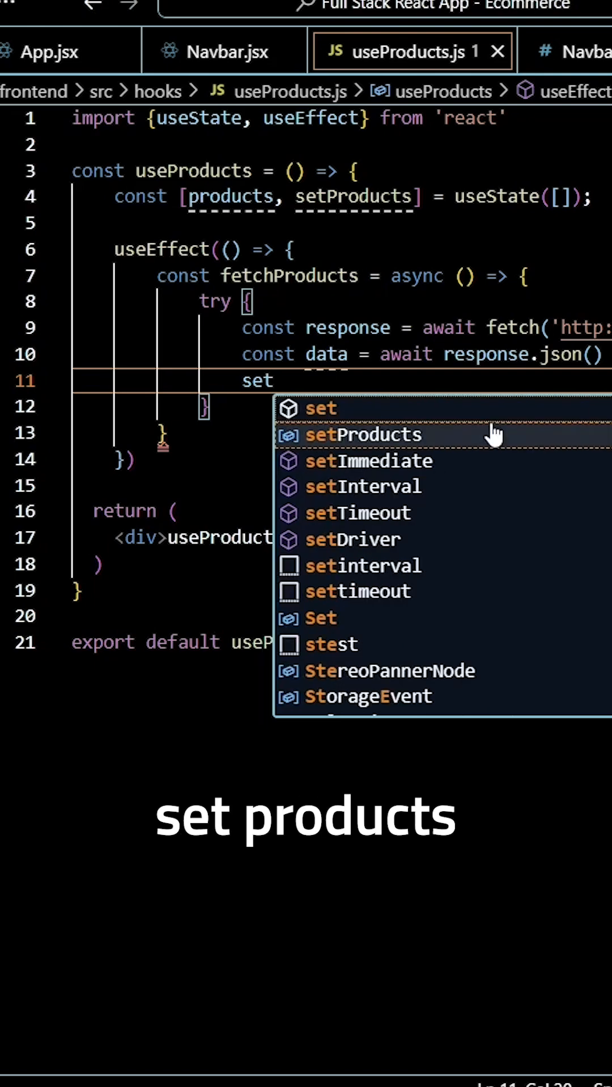
left_click(362, 435)
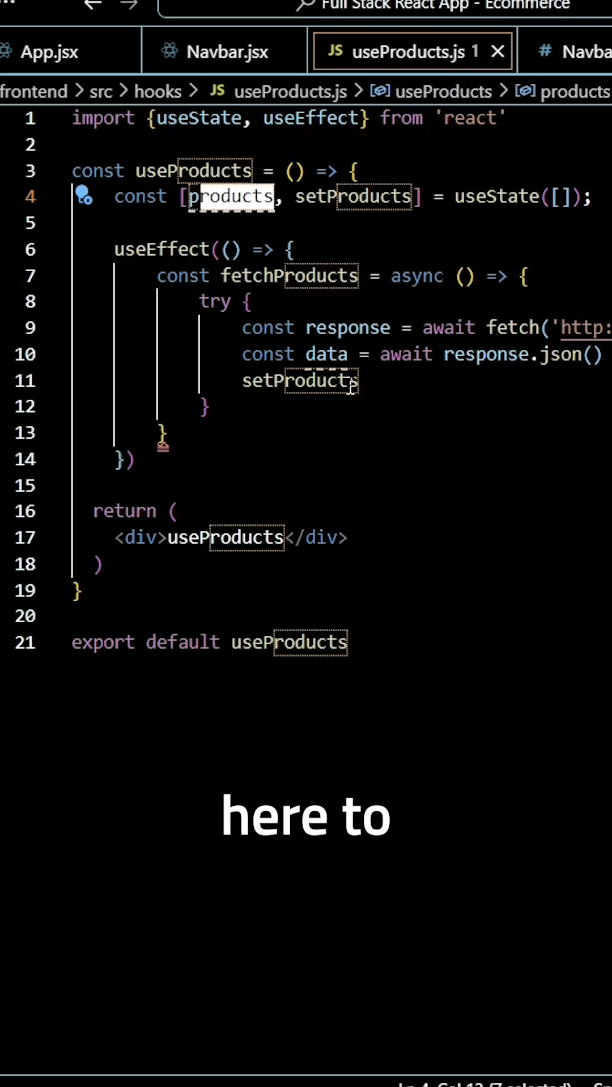
type("(data")
left_click(342, 407)
type(" catch")
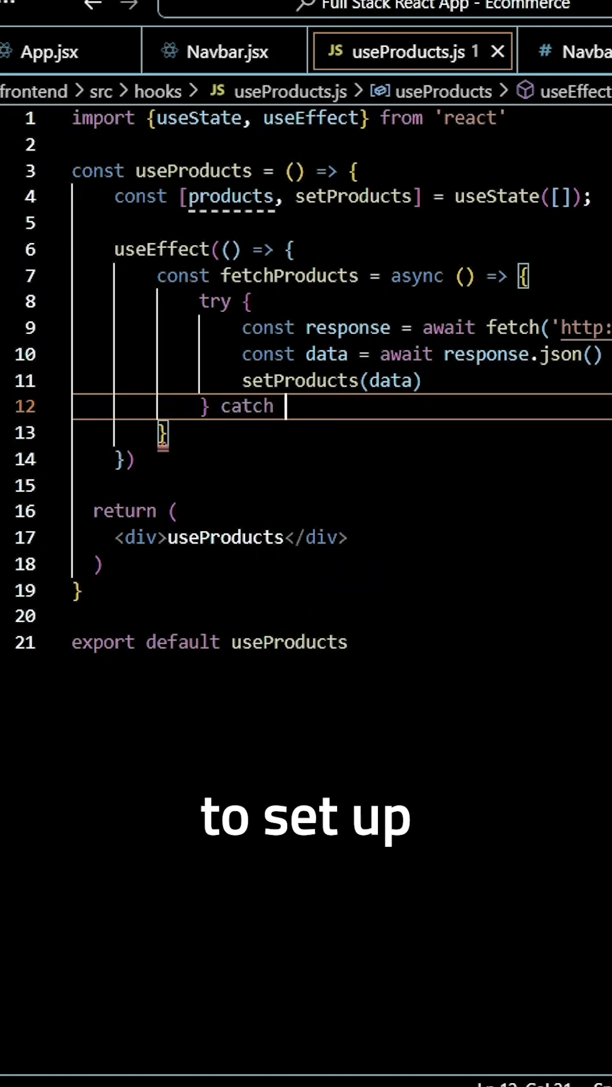
Step: Write catch (error) { console.error('Error fetching products:', error) } after the try block
type("(error")
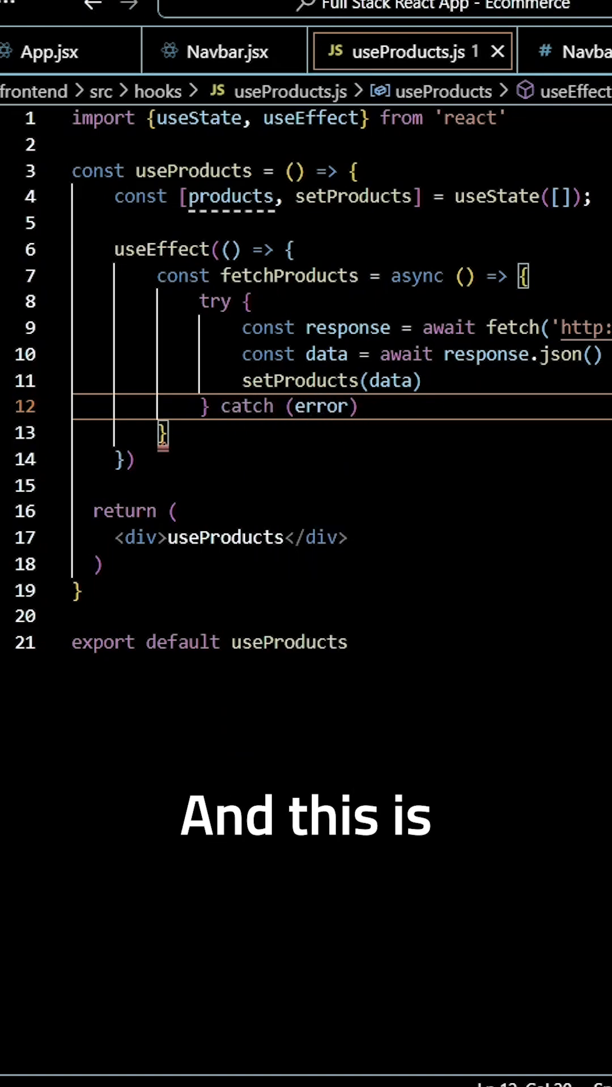
type("{")
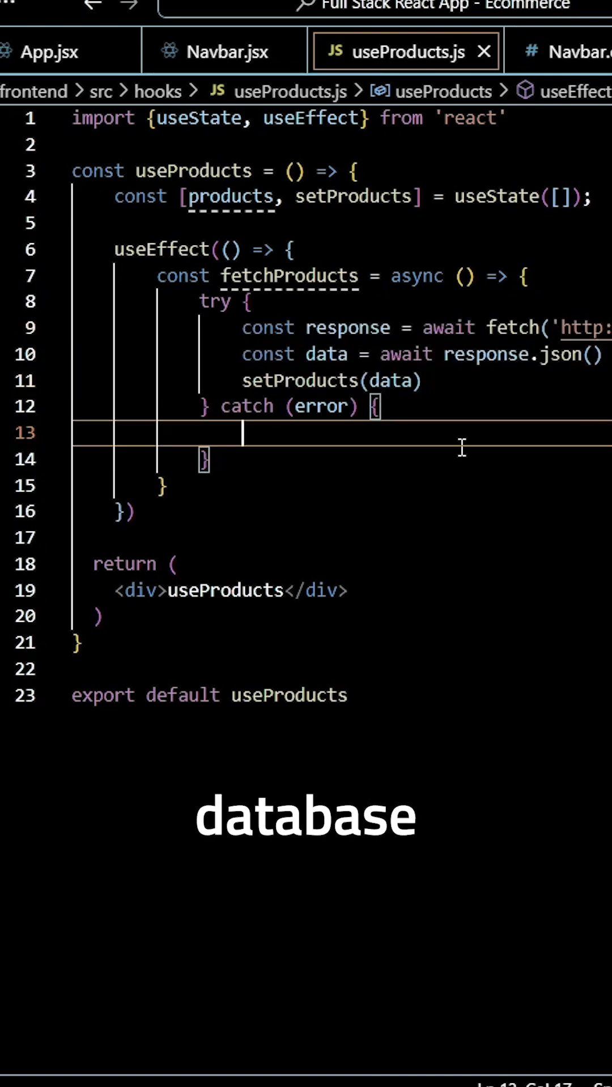
type("cons")
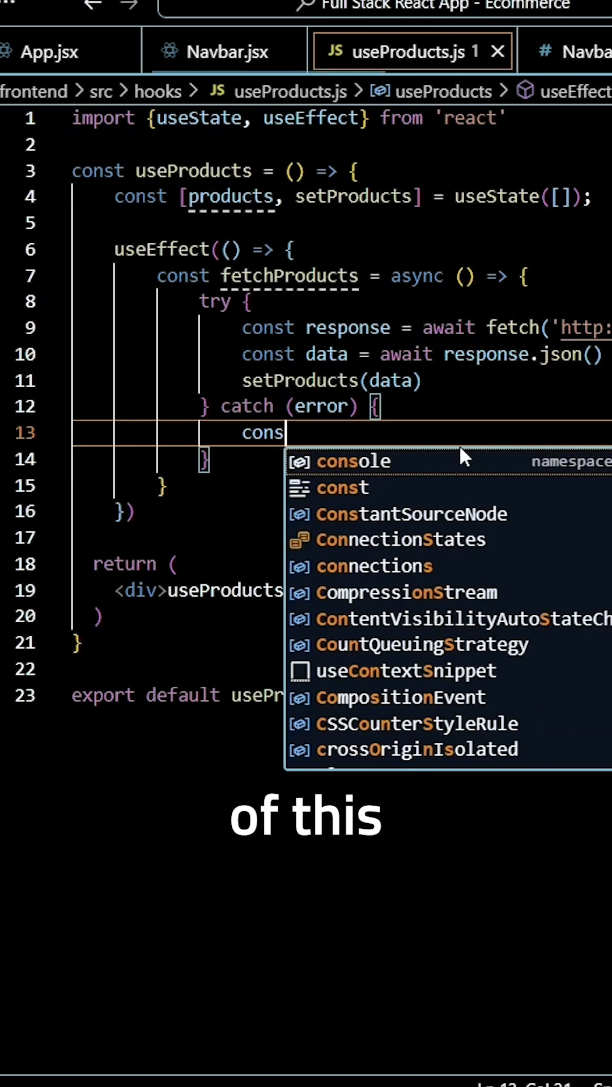
type("ole.error('Error fetching products:',")
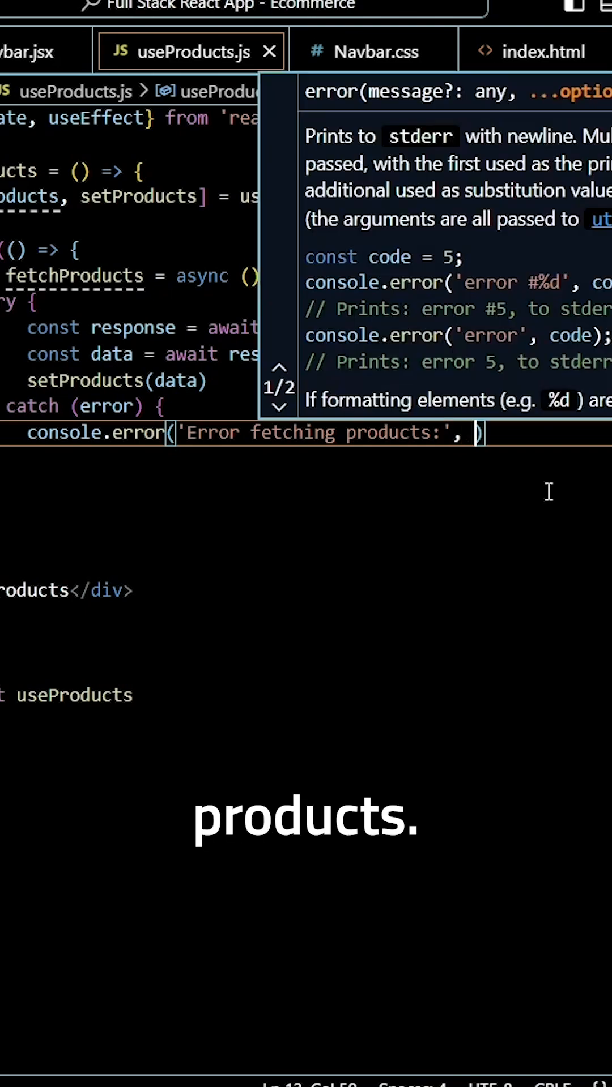
type("error")
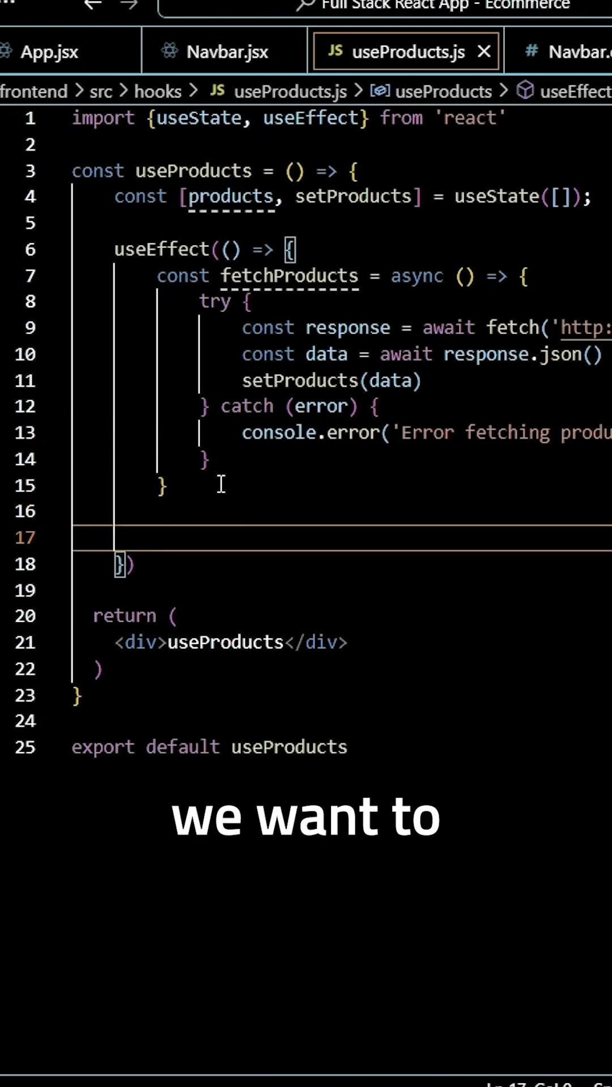
Step: Call fetchProducts(); at the end of the effect body
type("feta")
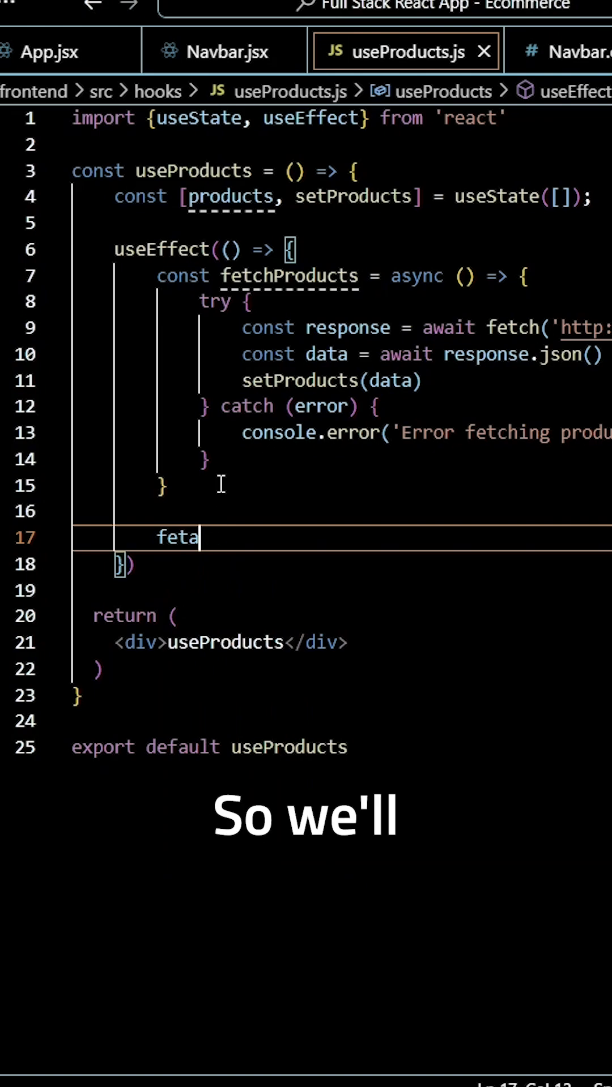
type("tchProducts")
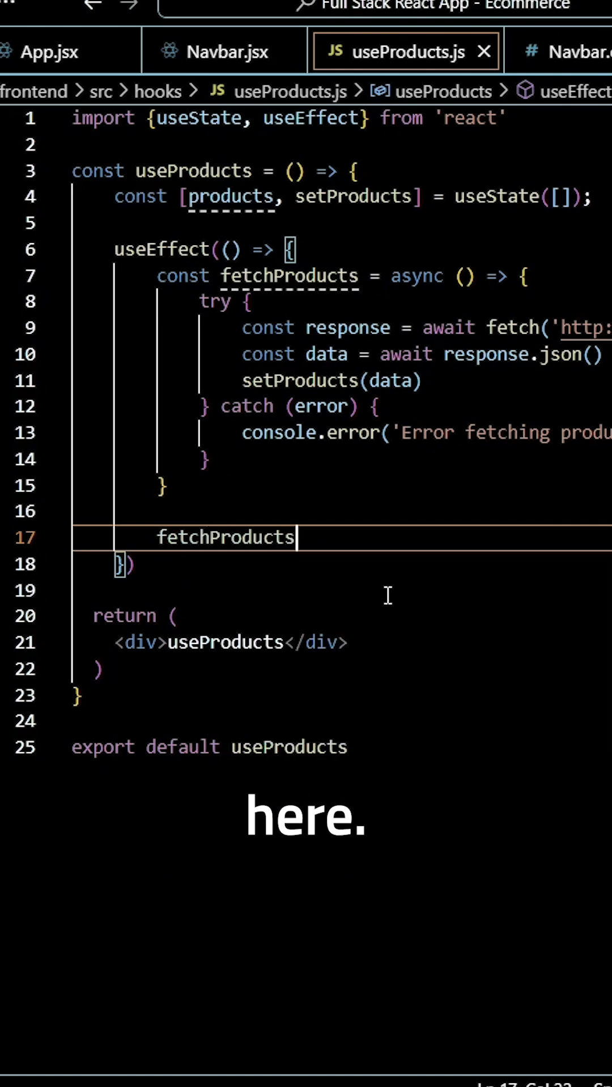
type("()")
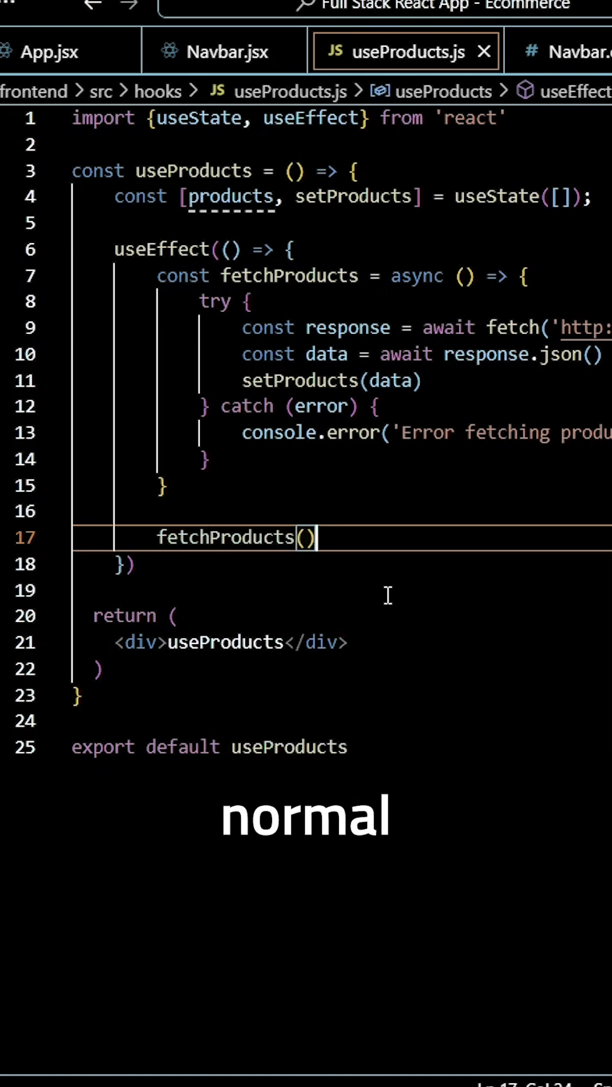
type(";")
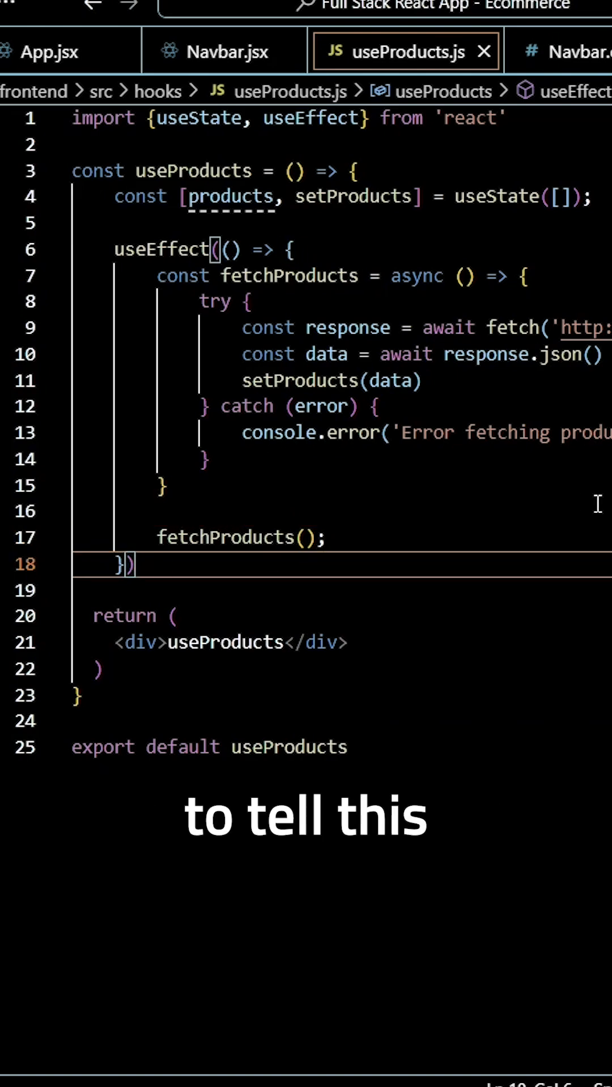
Step: Add an empty [] dependency array after the useEffect callback
type(",")
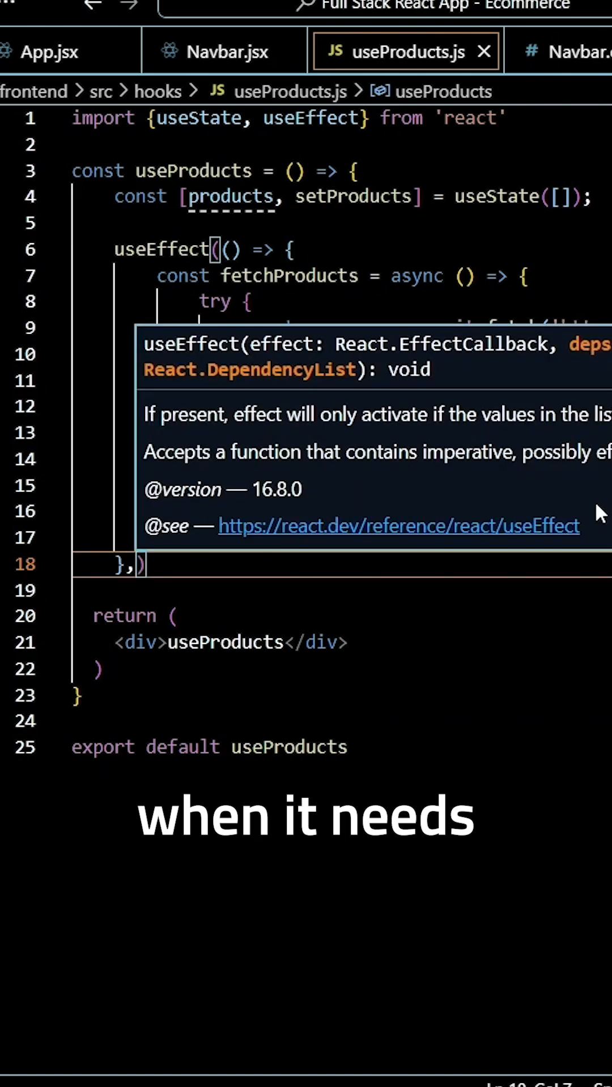
type(",")
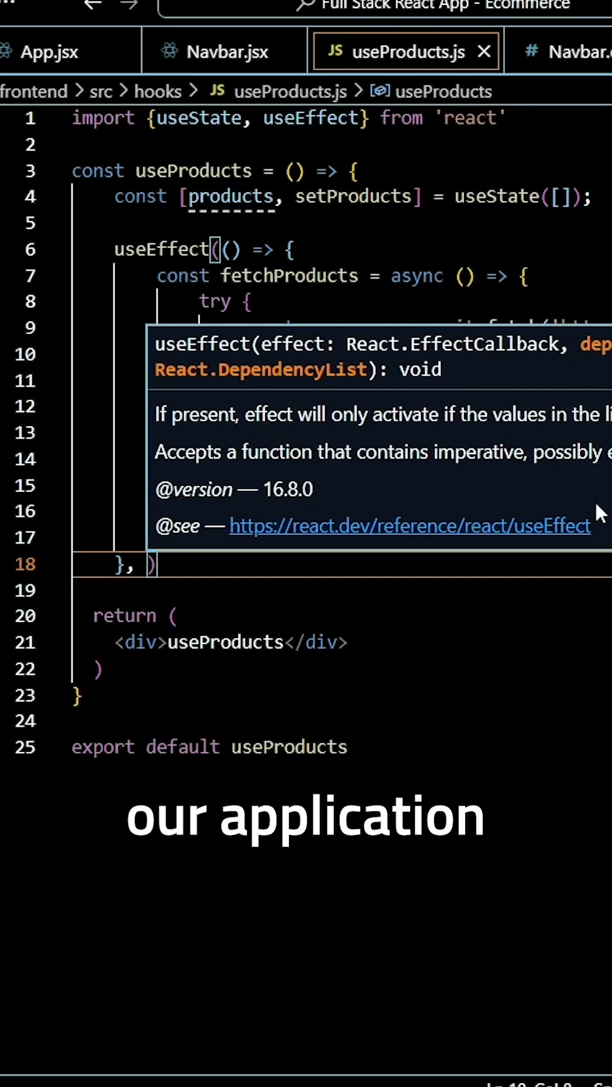
type("[]")
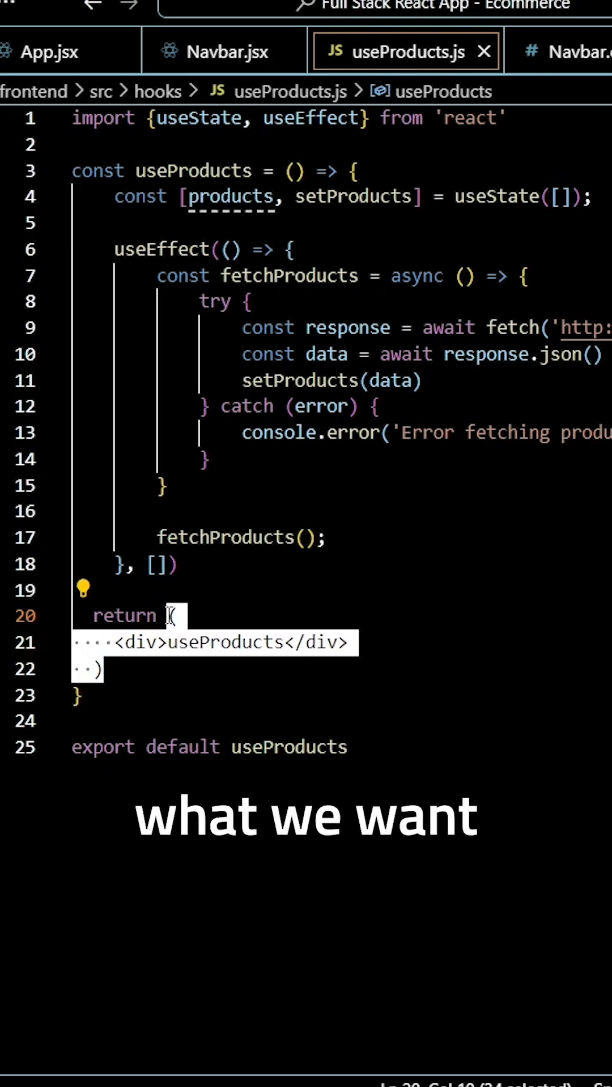
Step: Replace the placeholder div return with return products
type("products")
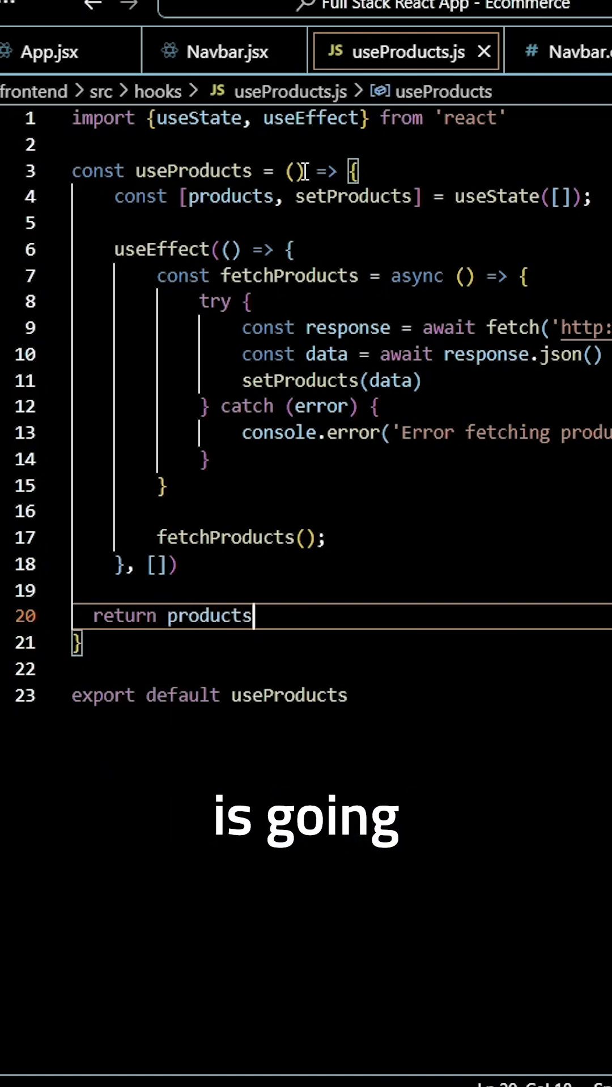
double_click(229, 196)
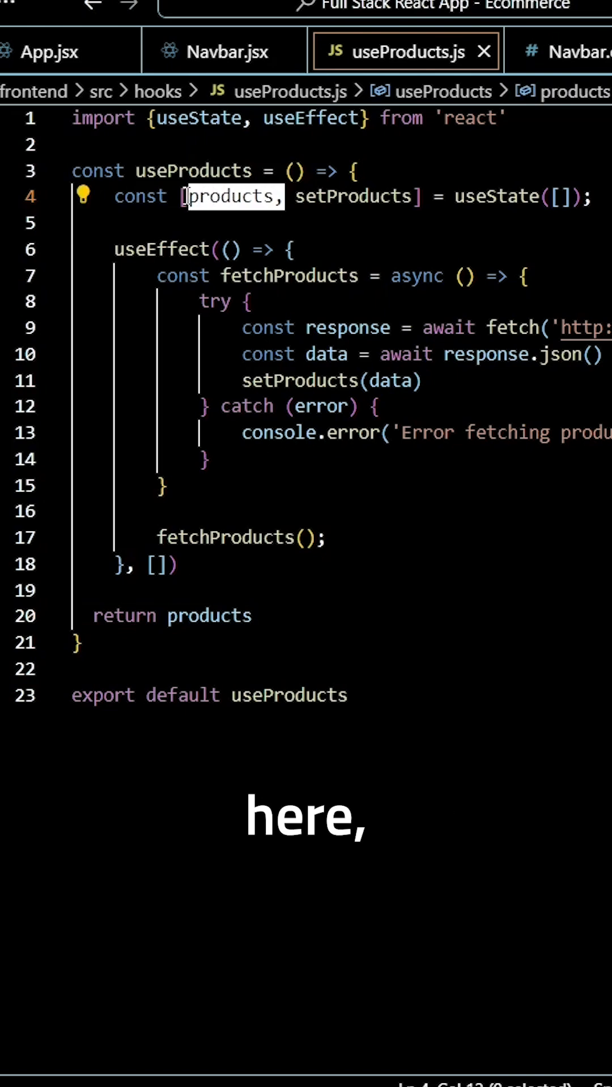